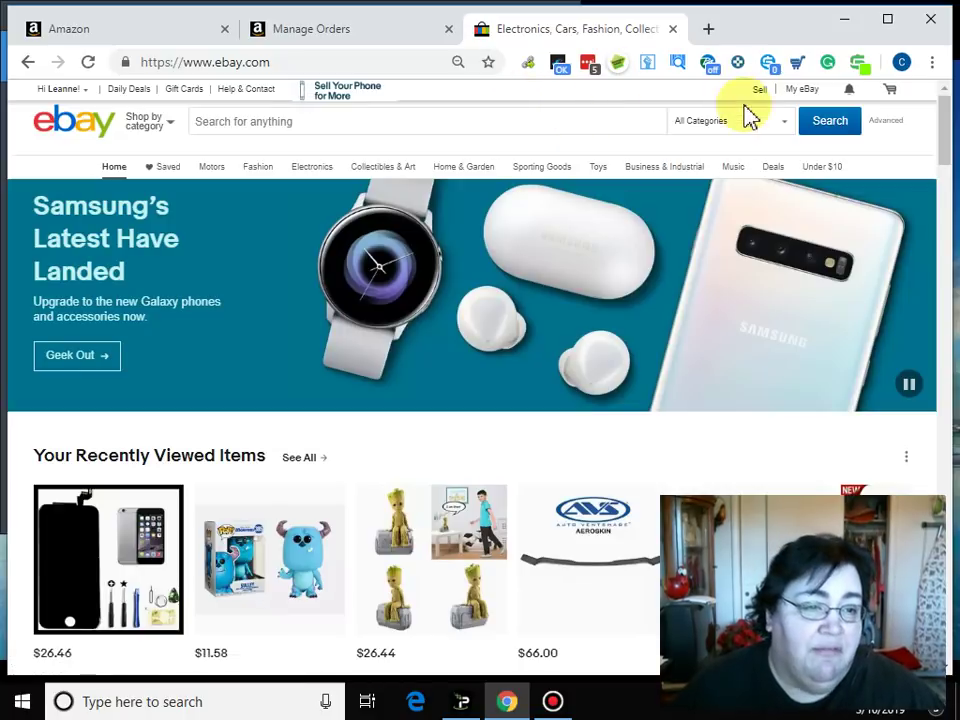
pyautogui.moveTo(816, 90)
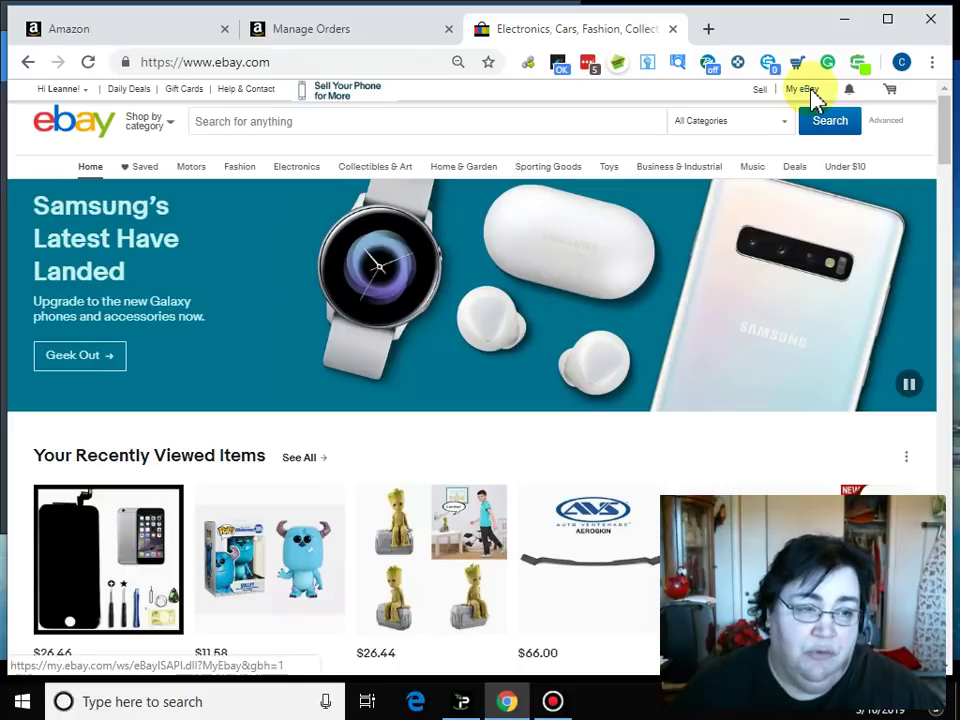
# Go to the My eBay Summary page from the My eBay menu at the top.
pyautogui.click(810, 88)
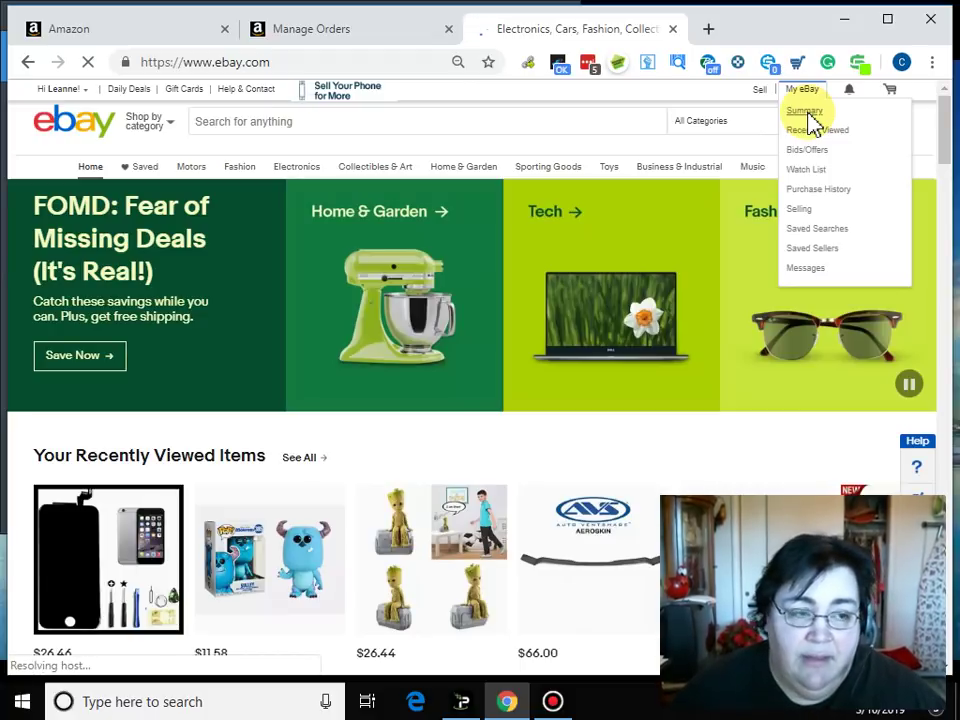
pyautogui.click(800, 110)
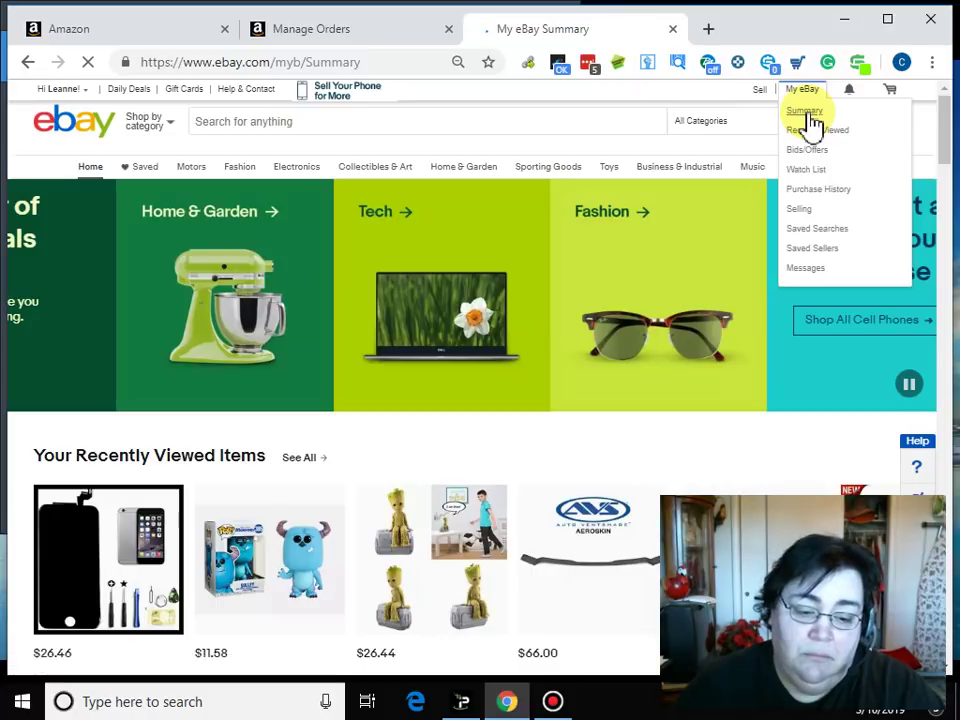
pyautogui.click(806, 110)
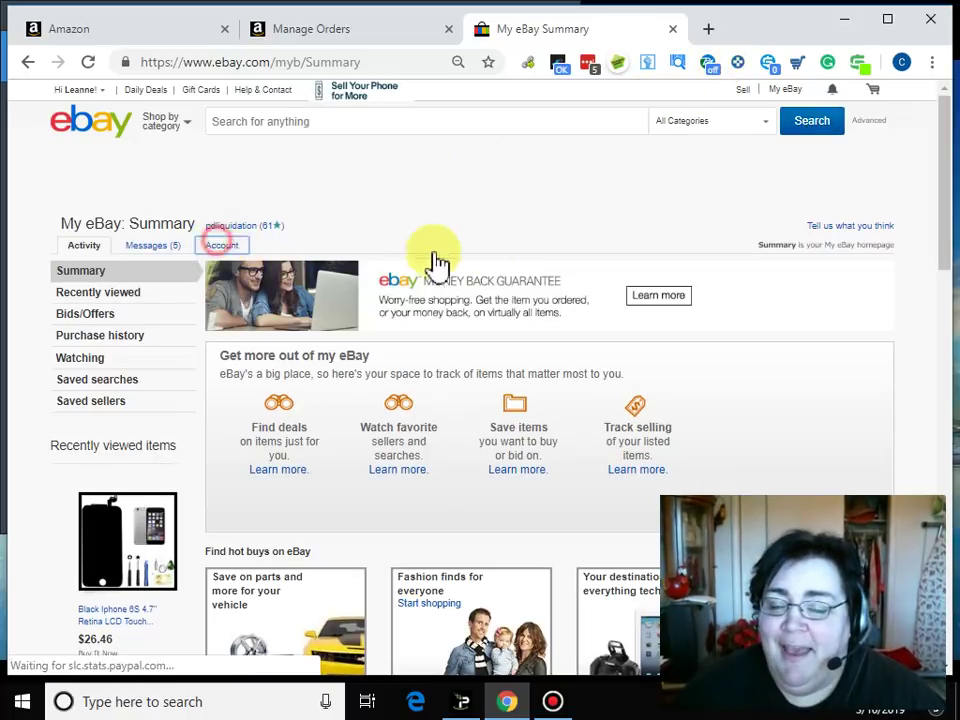
# Switch to the Account section of My eBay.
pyautogui.click(232, 224)
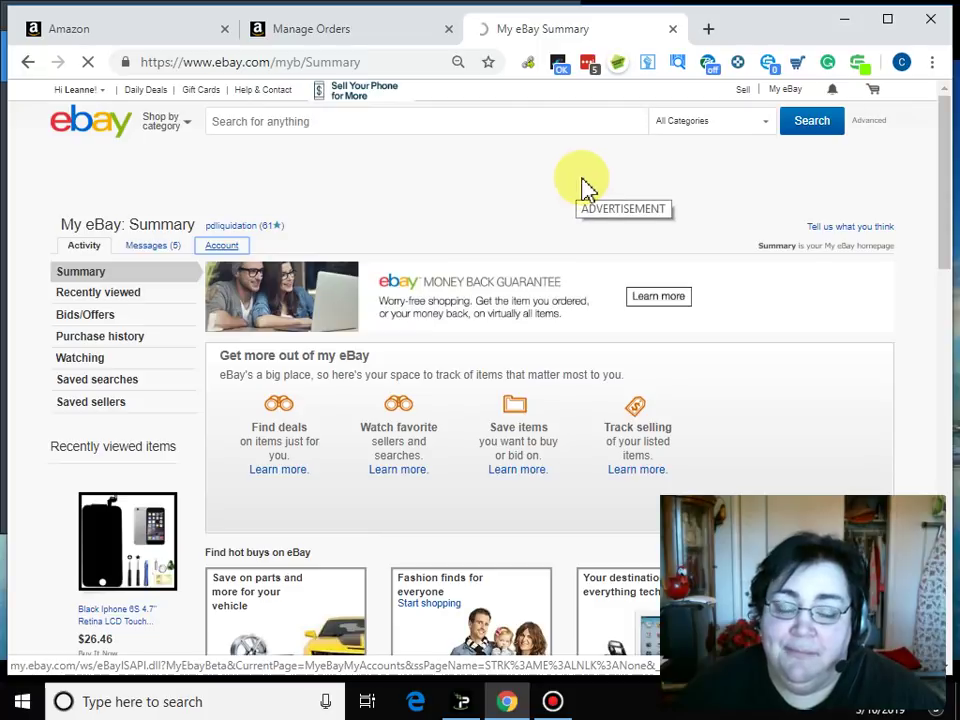
pyautogui.moveTo(620, 176)
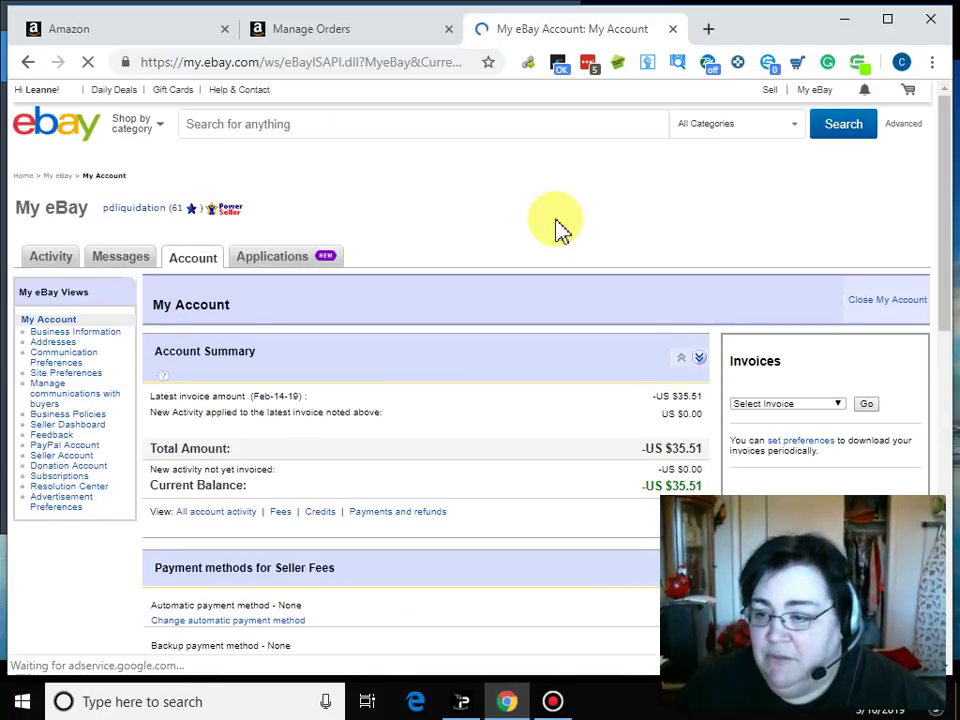
pyautogui.moveTo(62, 384)
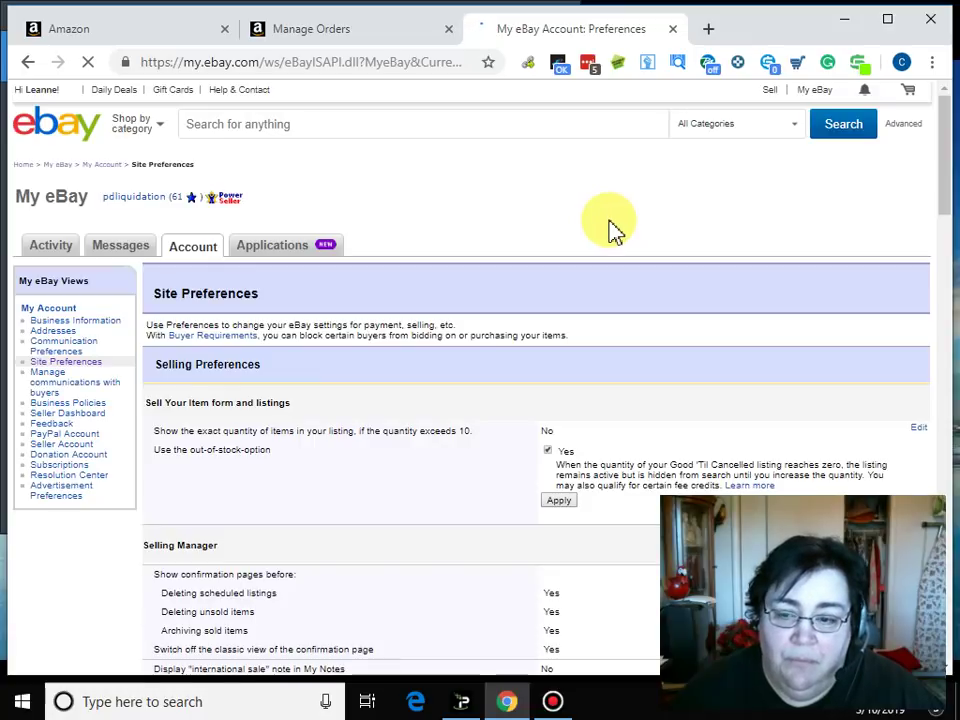
# Scroll down Site Preferences to the Third-party authorizations under General Preferences.
pyautogui.scroll(-3)
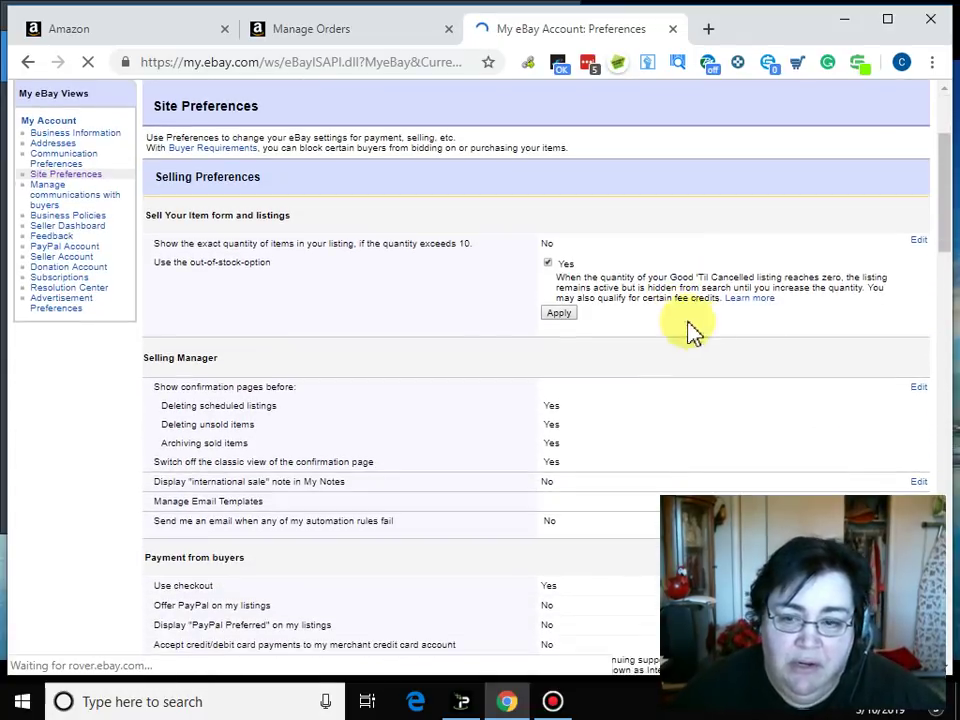
pyautogui.scroll(-3)
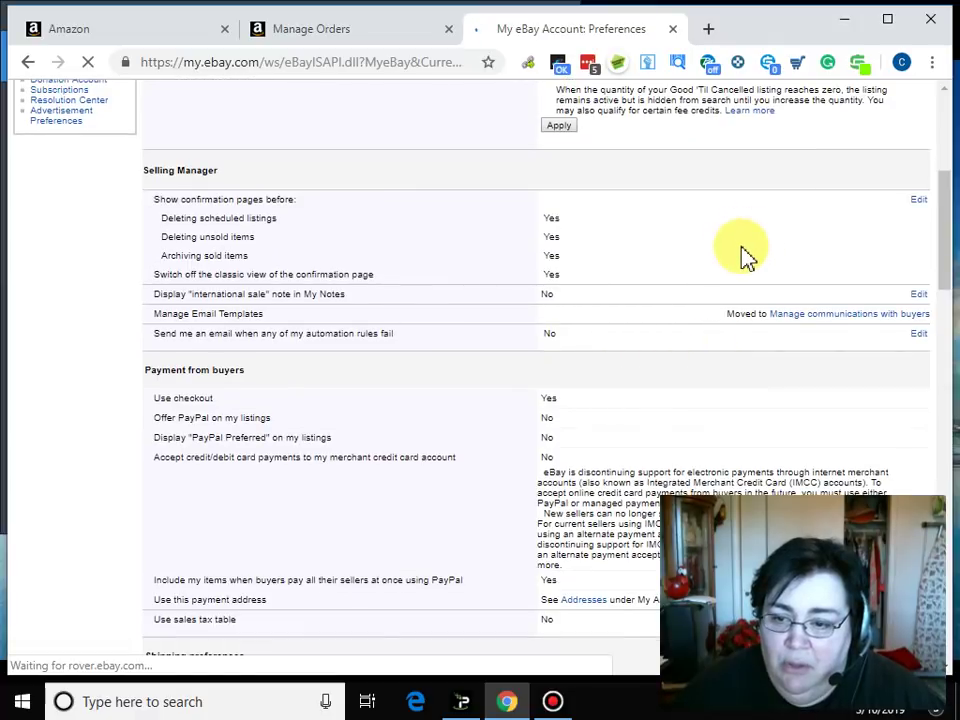
pyautogui.scroll(-3)
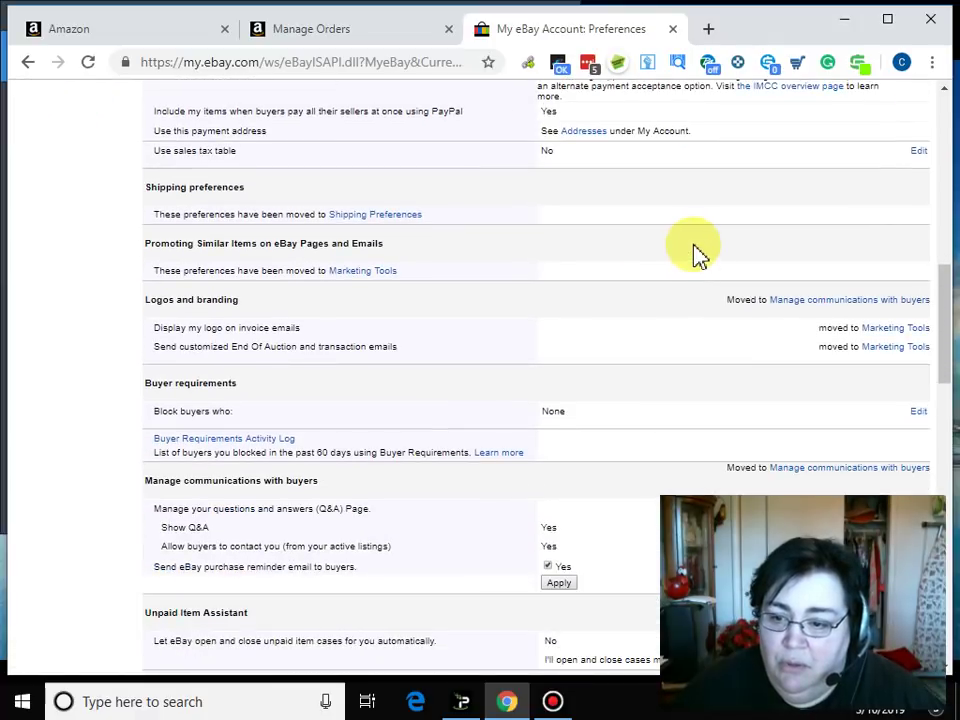
pyautogui.scroll(-3)
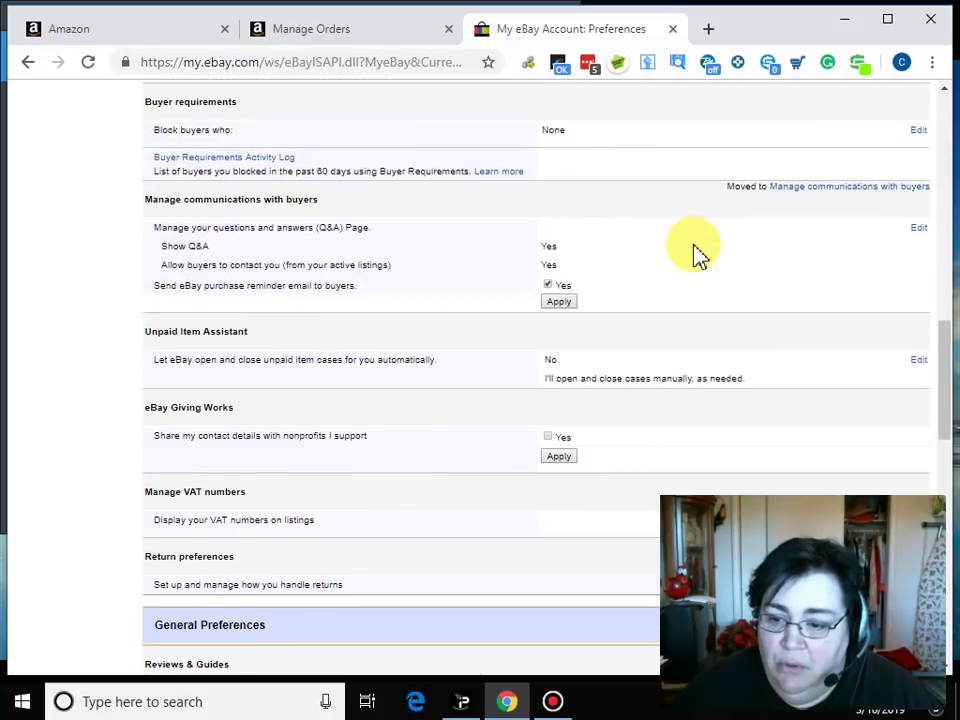
pyautogui.scroll(-3)
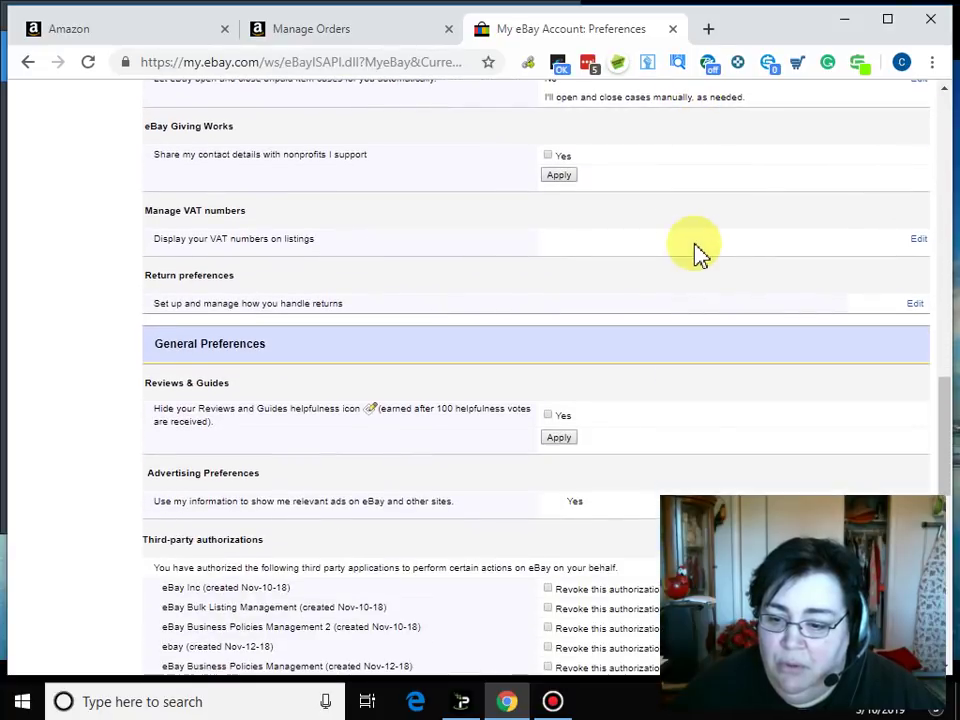
pyautogui.scroll(-3)
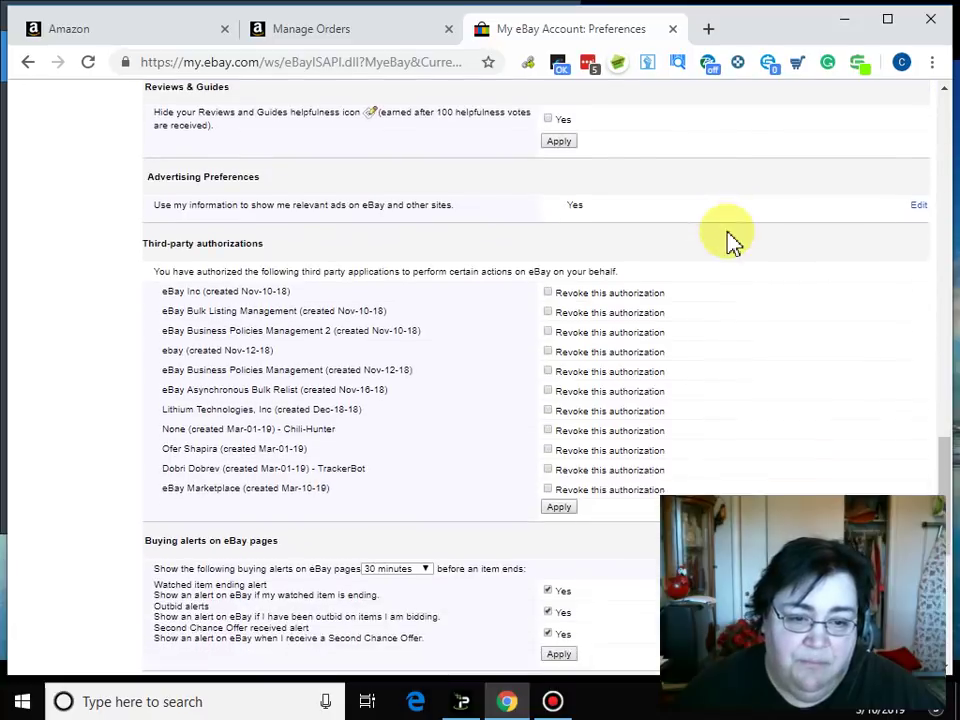
pyautogui.scroll(-3)
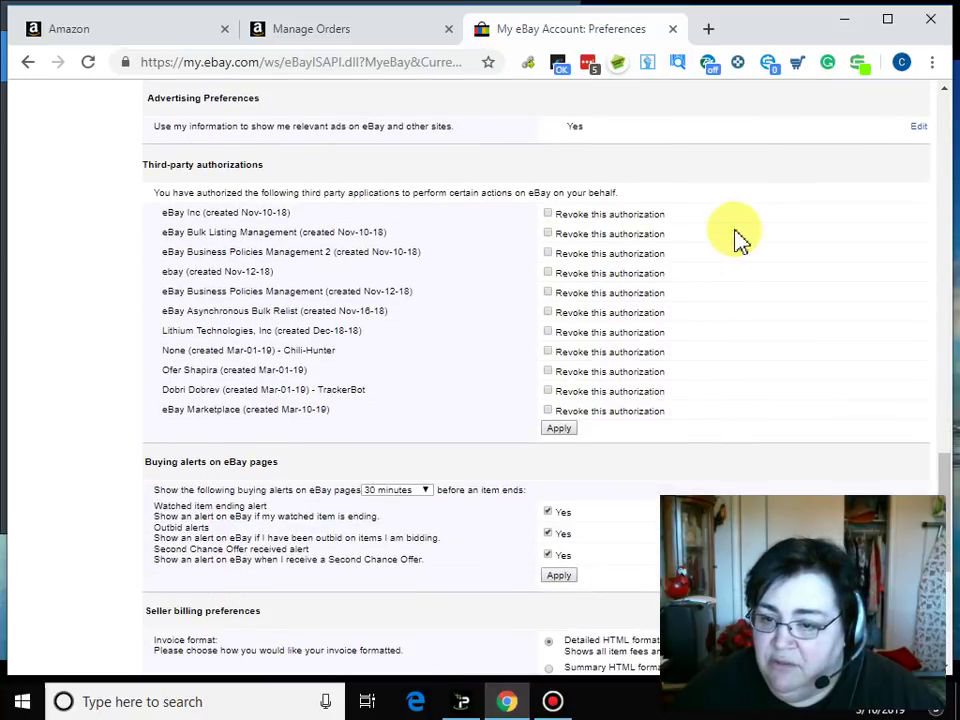
pyautogui.moveTo(896, 220)
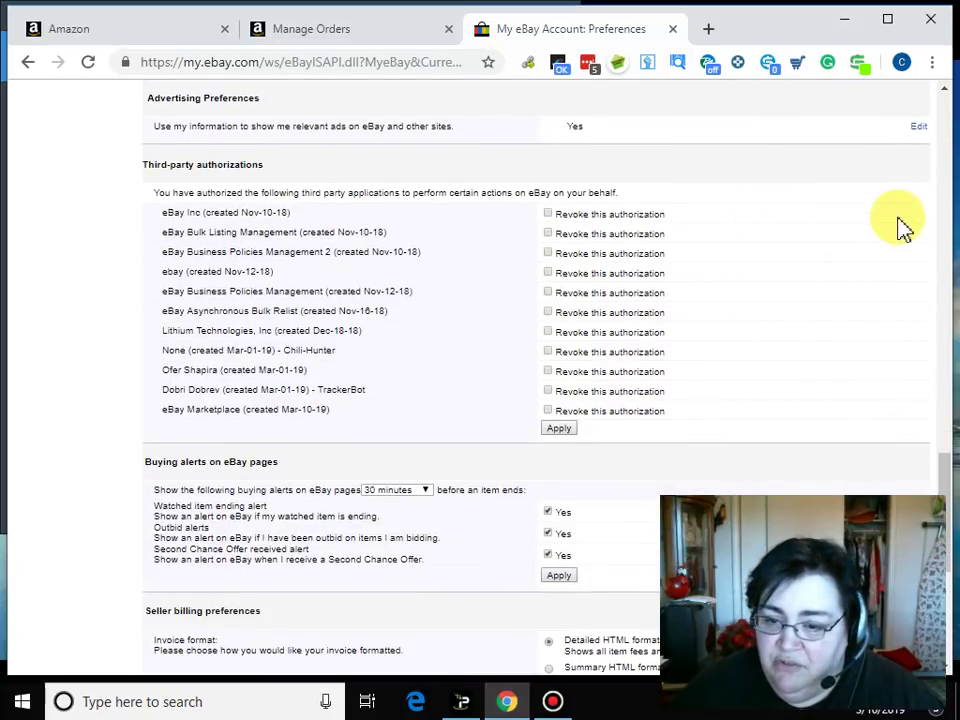
pyautogui.moveTo(908, 212)
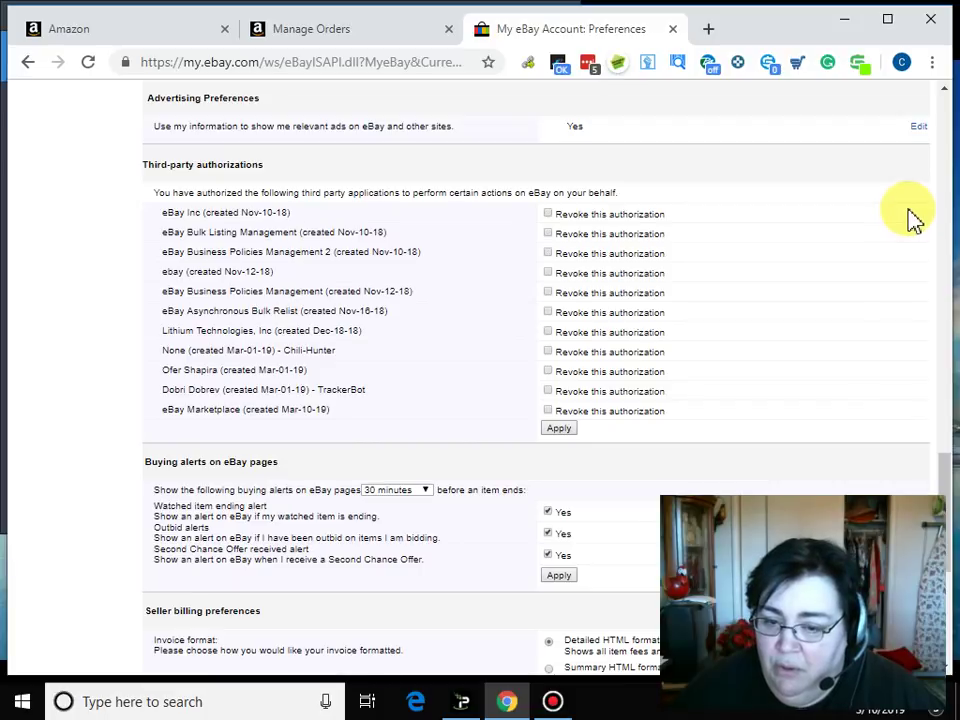
pyautogui.moveTo(946, 216)
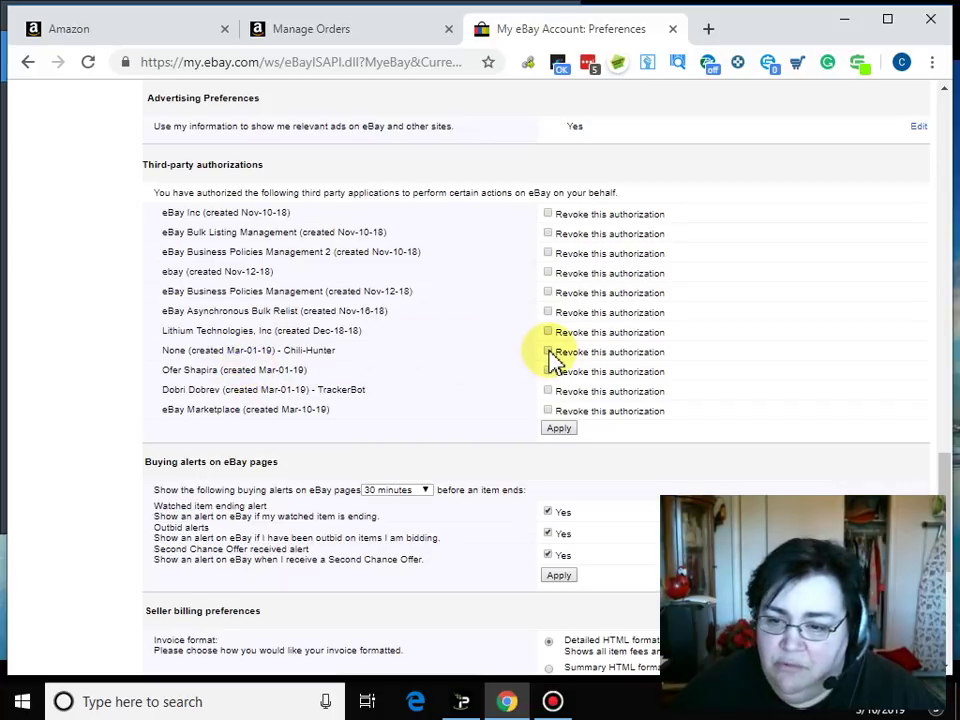
# Mark the Chili-Hunter authorization for revocation and apply the change.
pyautogui.click(548, 352)
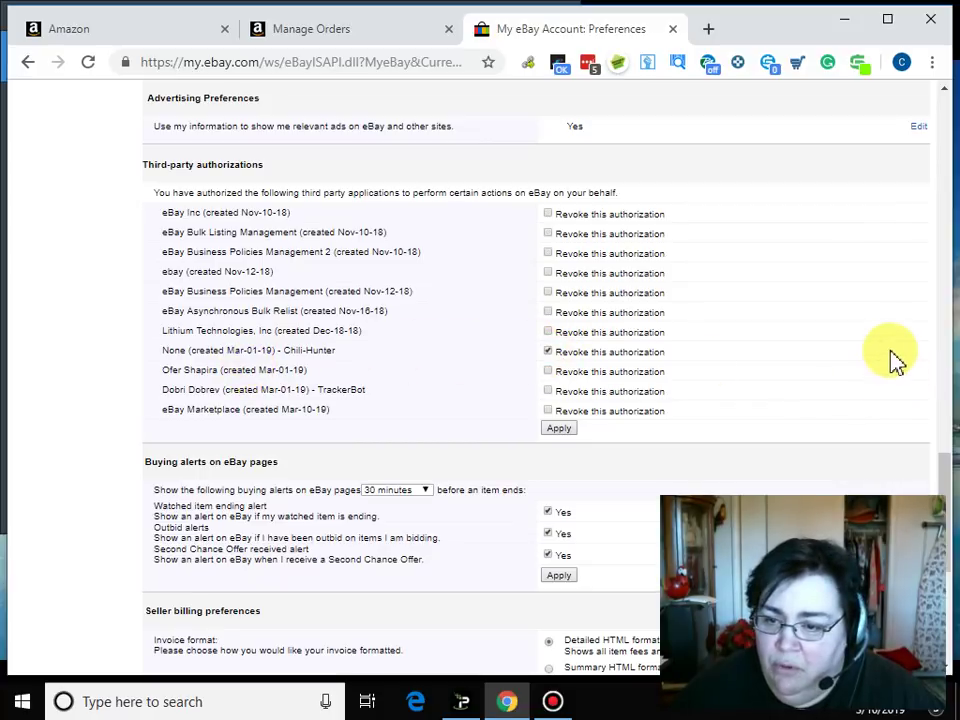
pyautogui.moveTo(896, 338)
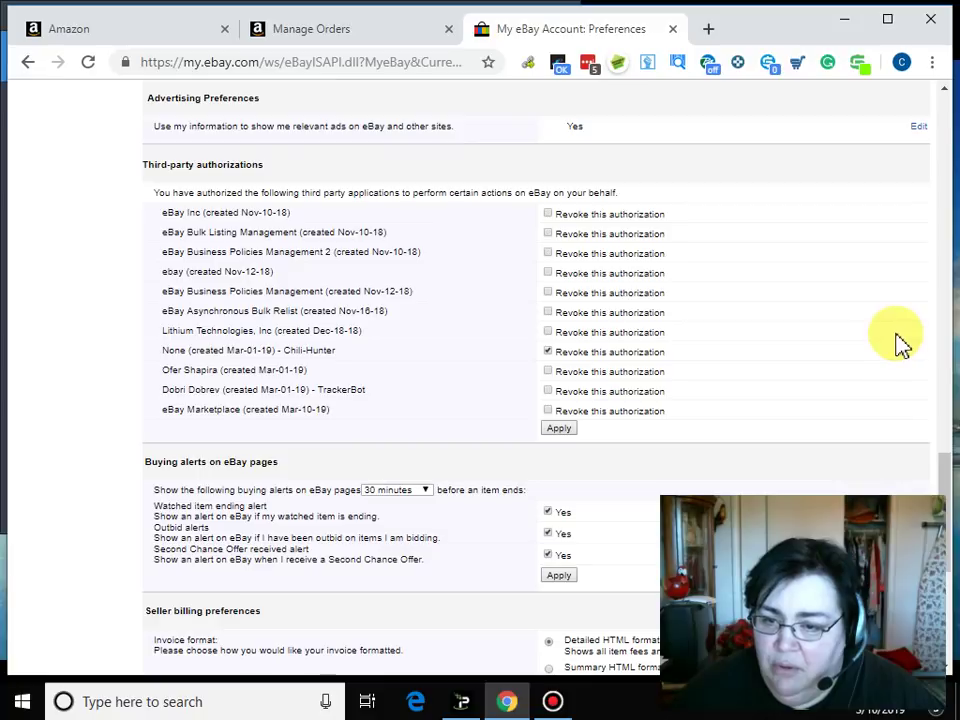
pyautogui.moveTo(632, 412)
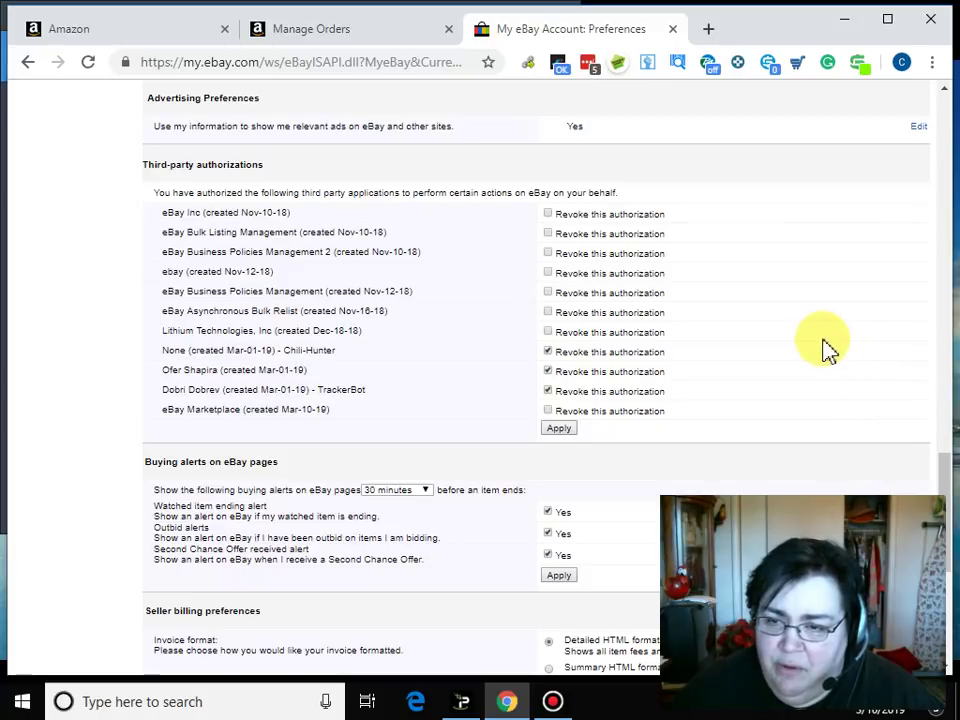
pyautogui.moveTo(812, 356)
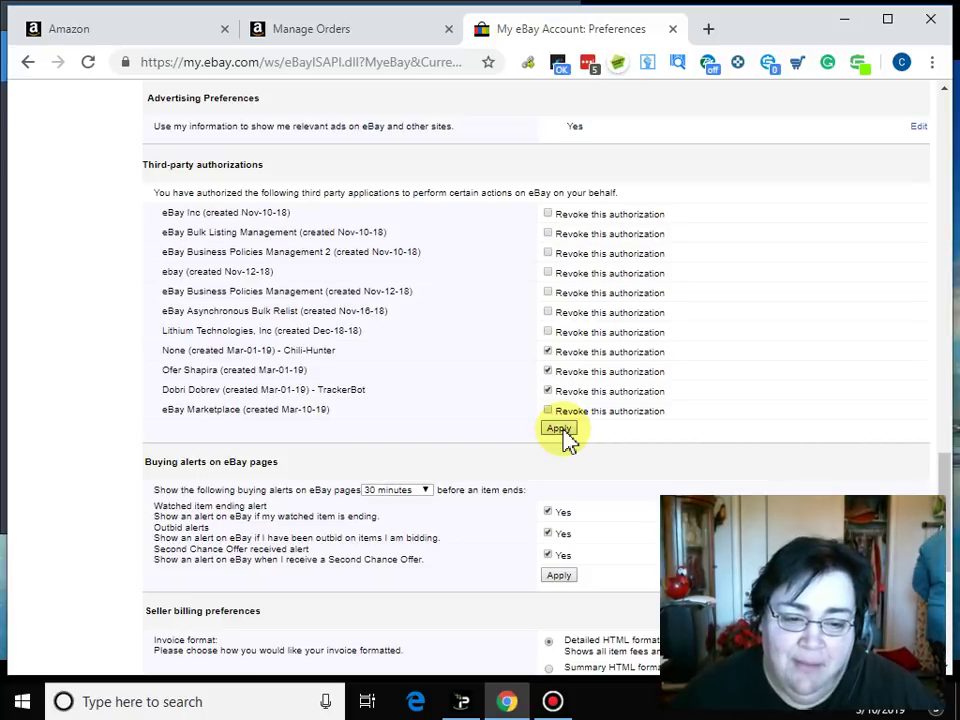
pyautogui.click(558, 428)
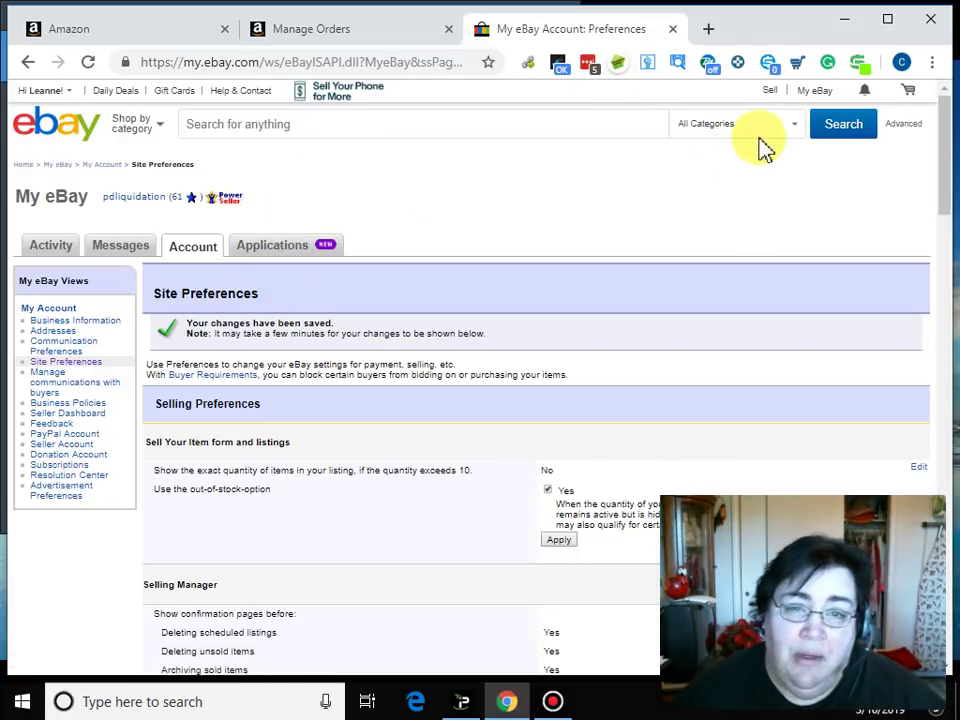
pyautogui.scroll(-3)
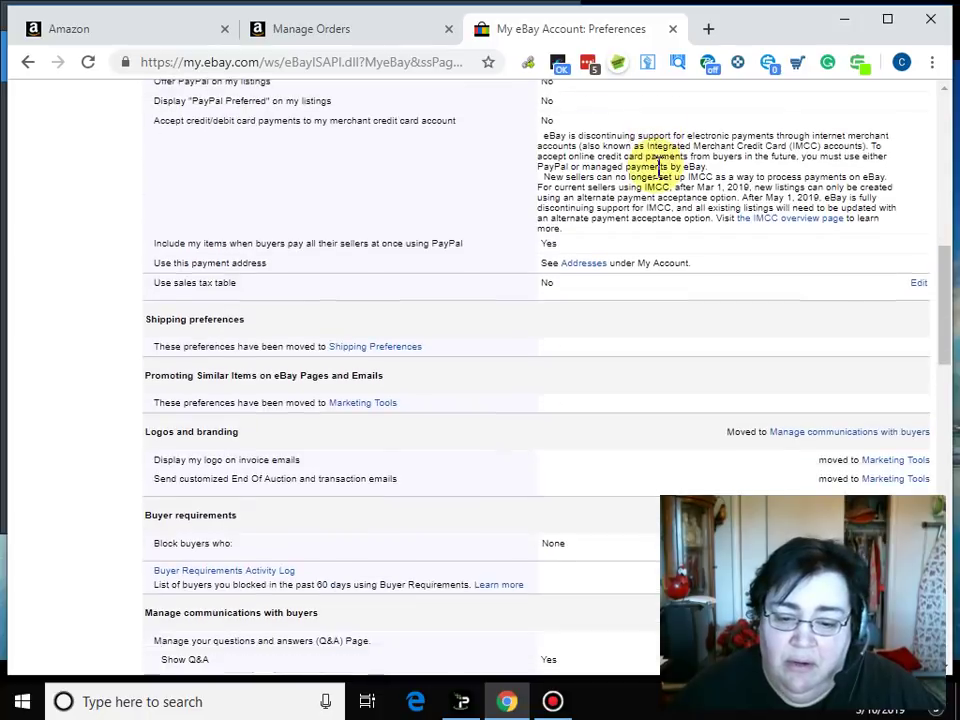
pyautogui.scroll(-3)
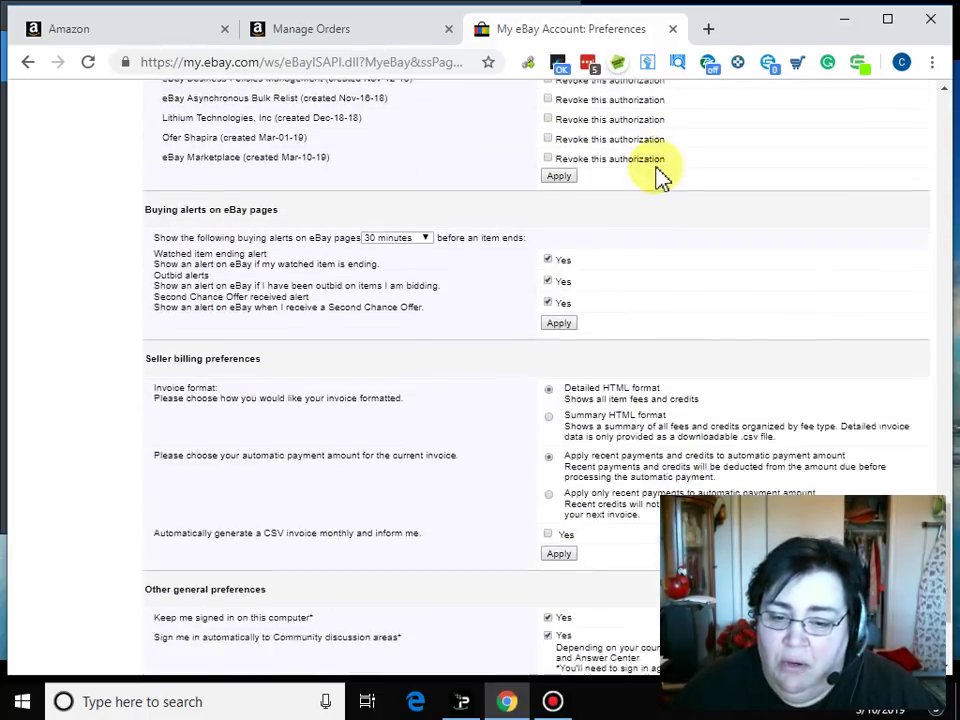
pyautogui.scroll(-3)
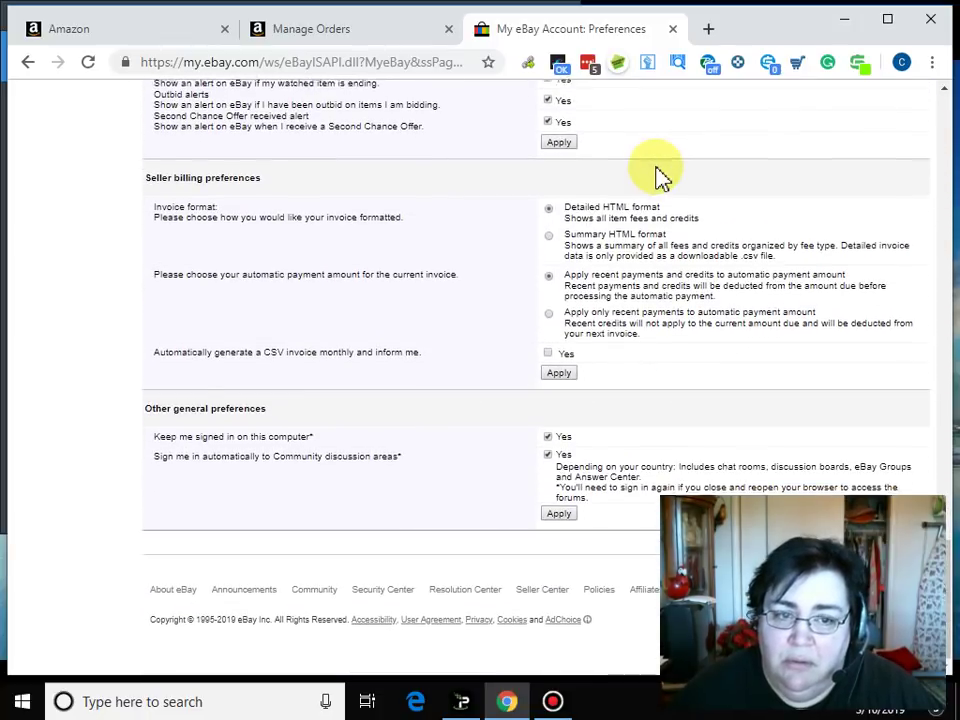
pyautogui.scroll(3)
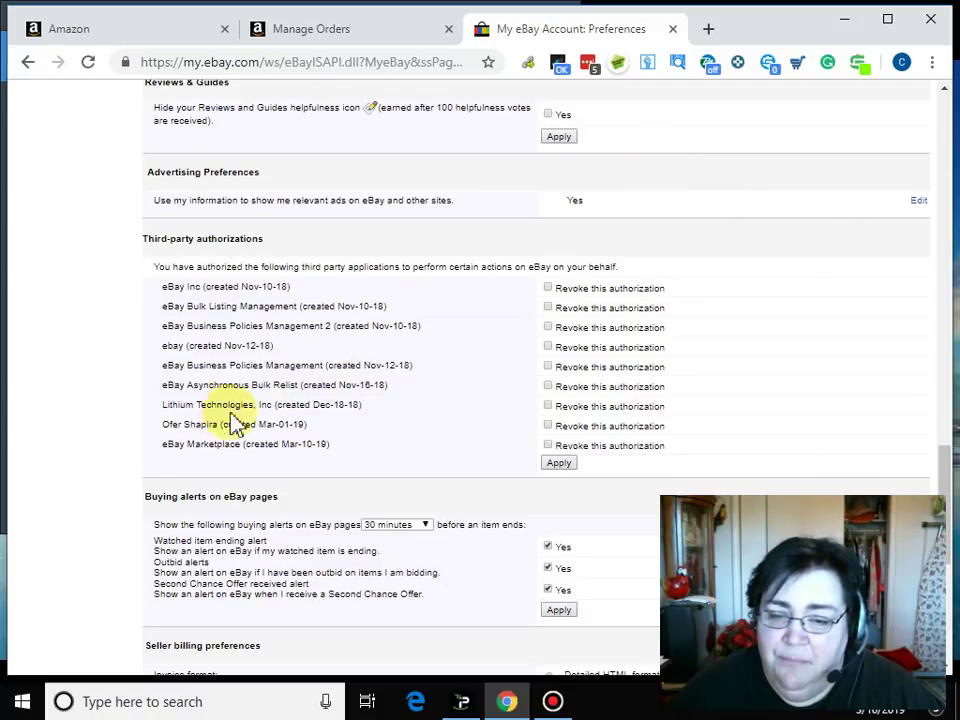
pyautogui.moveTo(456, 418)
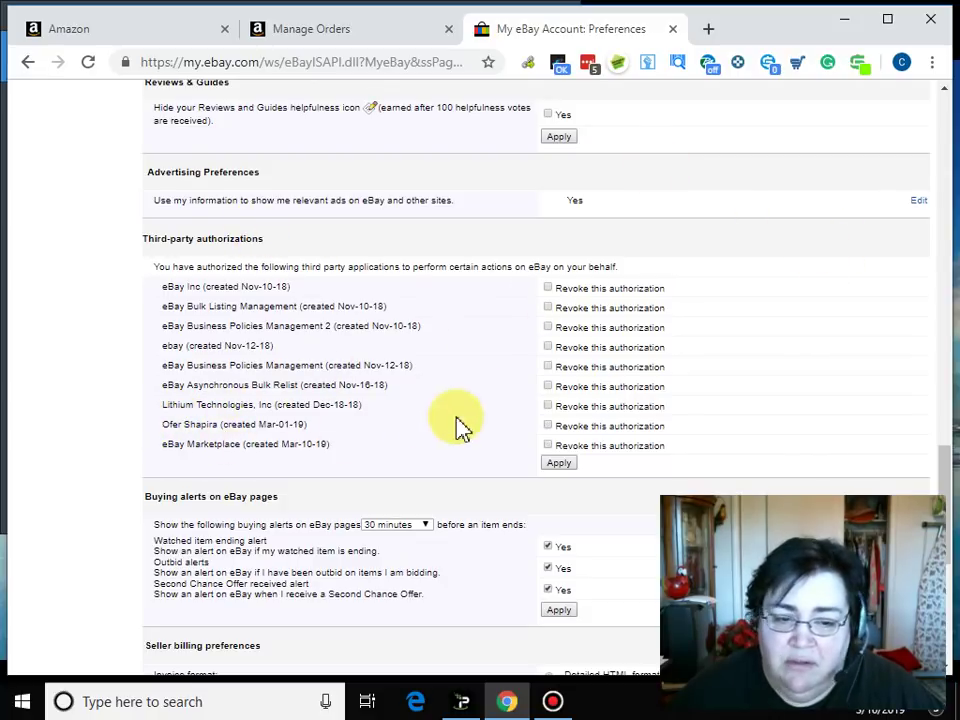
pyautogui.click(548, 424)
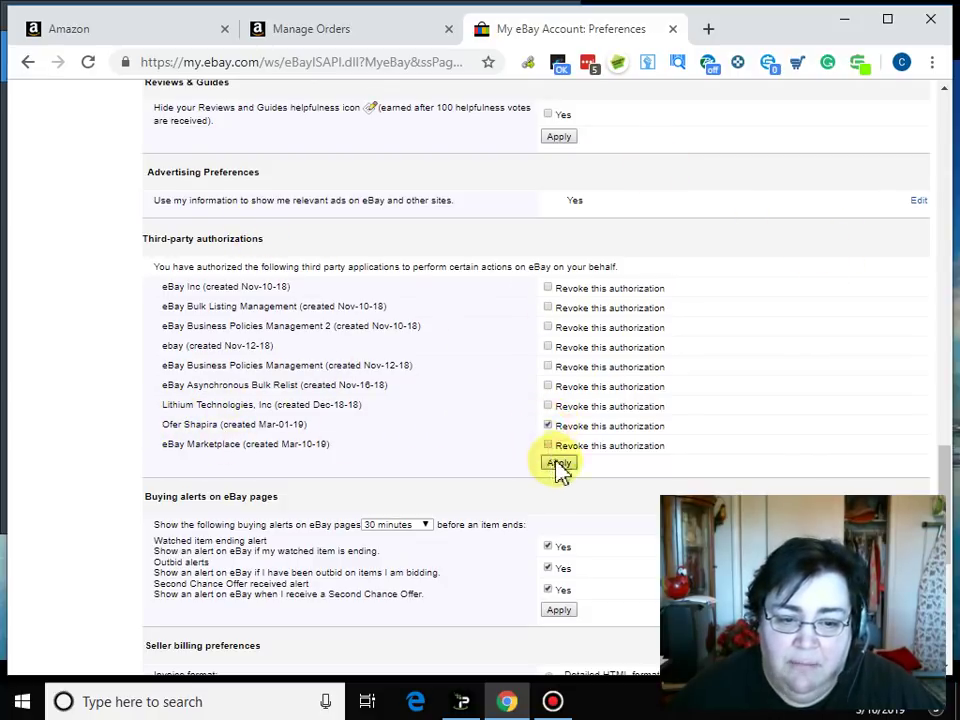
pyautogui.click(558, 464)
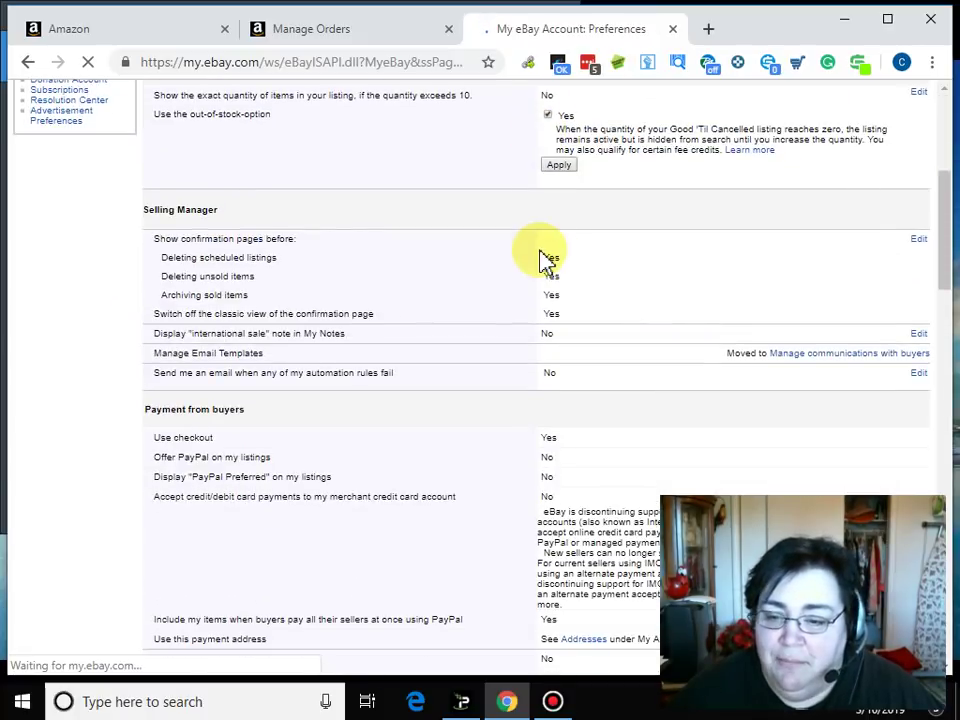
# Scroll to verify the authorizations list, then bring up the Bandicam recorder window.
pyautogui.scroll(-3)
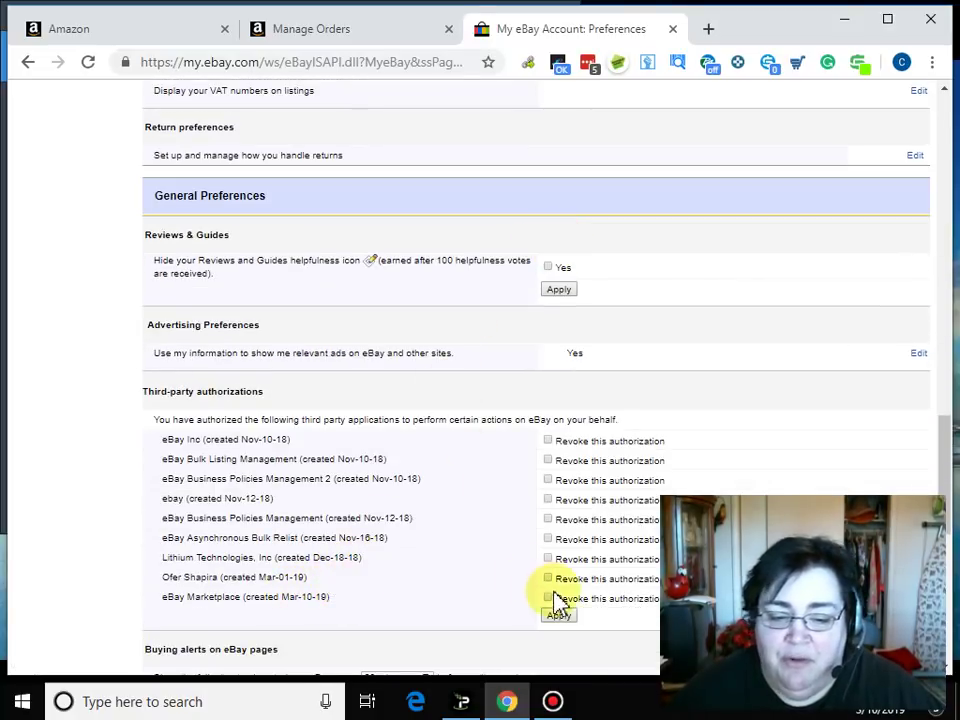
pyautogui.moveTo(402, 514)
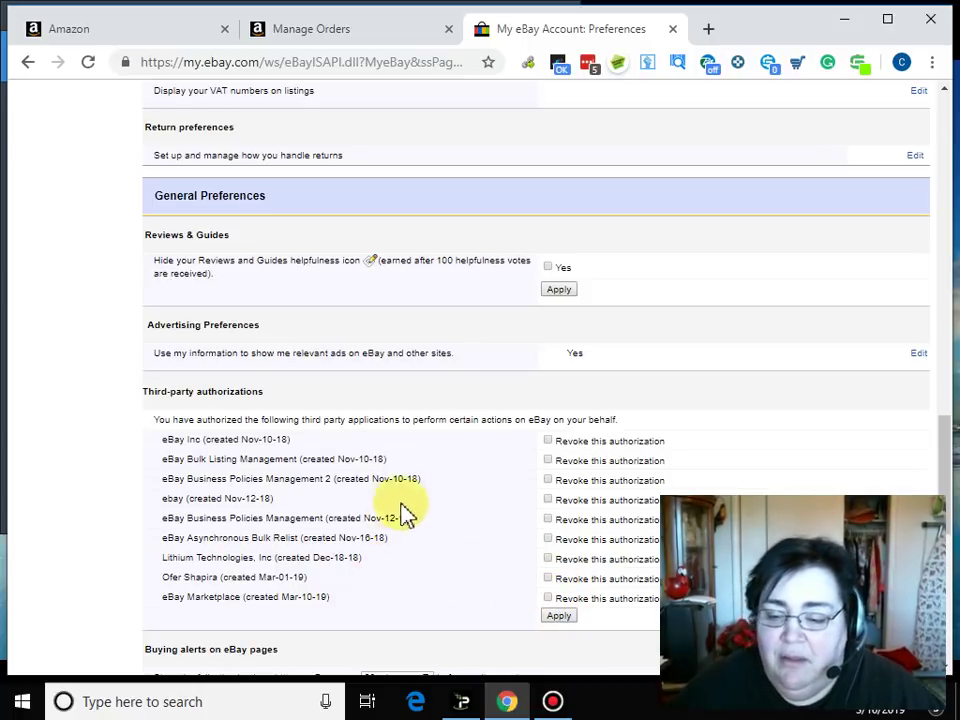
pyautogui.click(548, 702)
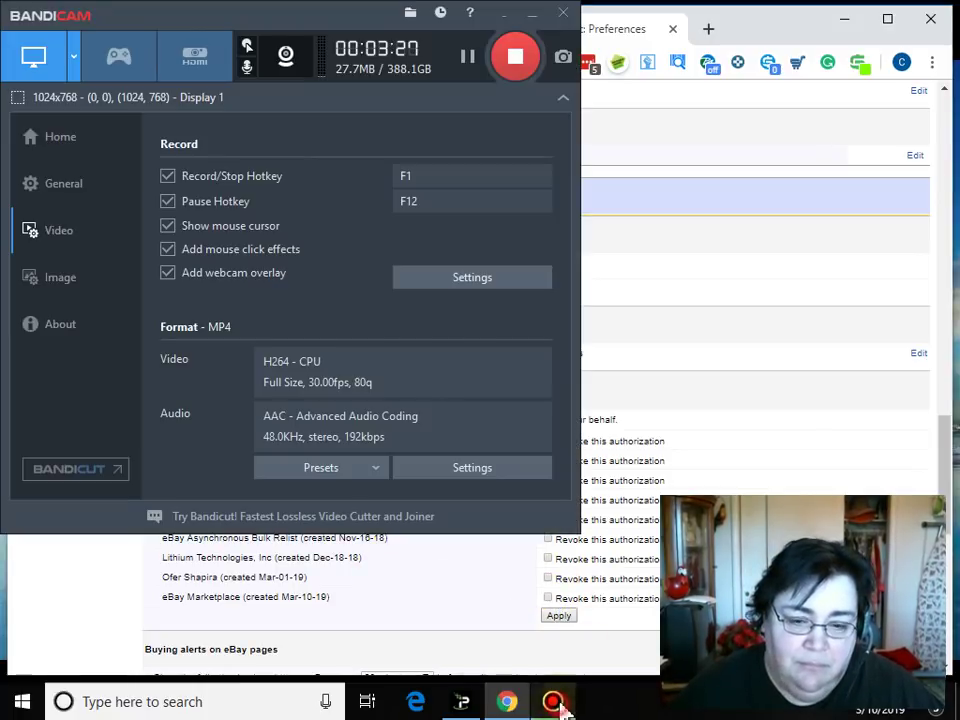
pyautogui.moveTo(870, 200)
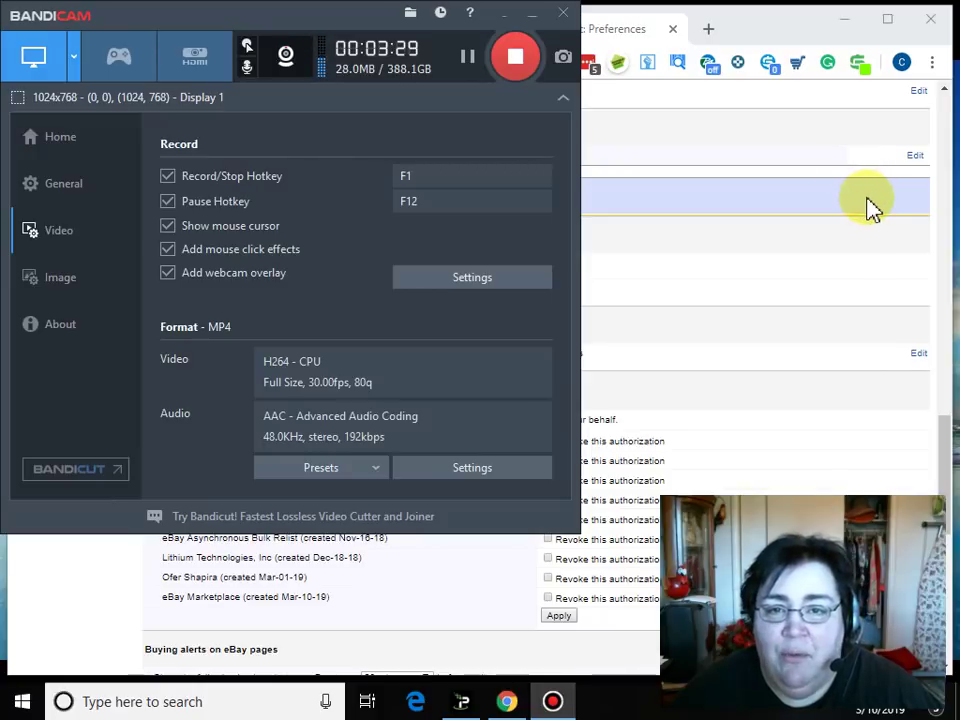
pyautogui.moveTo(796, 272)
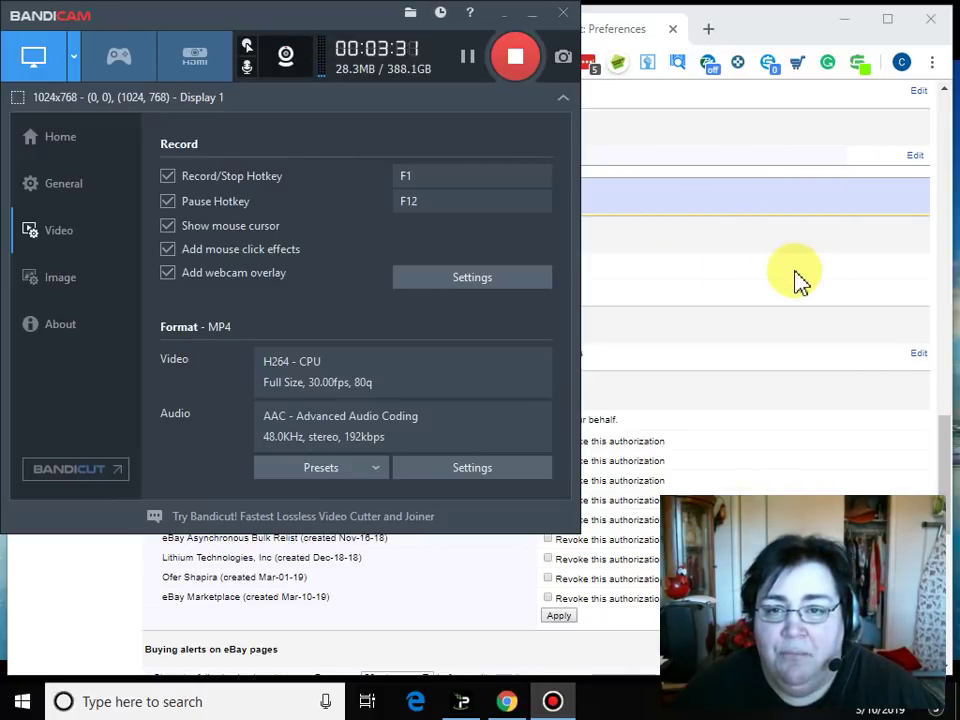